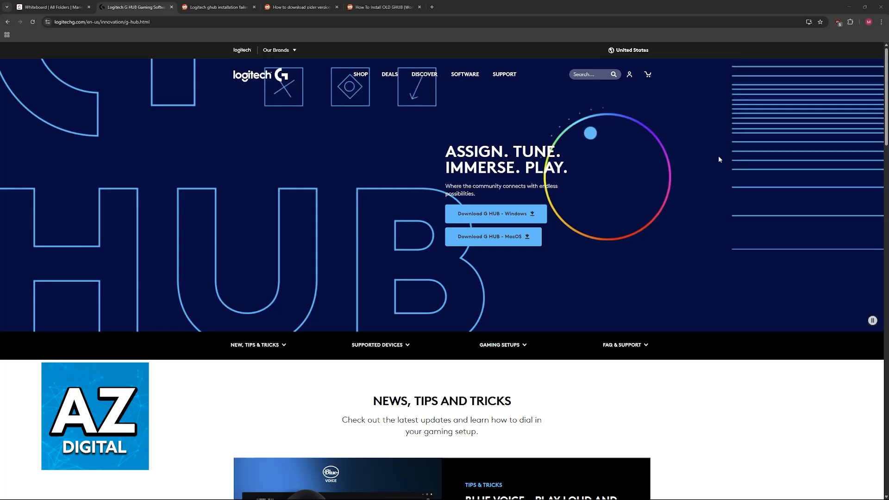
Skim the G HUB download page, then bring up the Reddit 'ghub installation failing' thread.
scroll("down", 3)
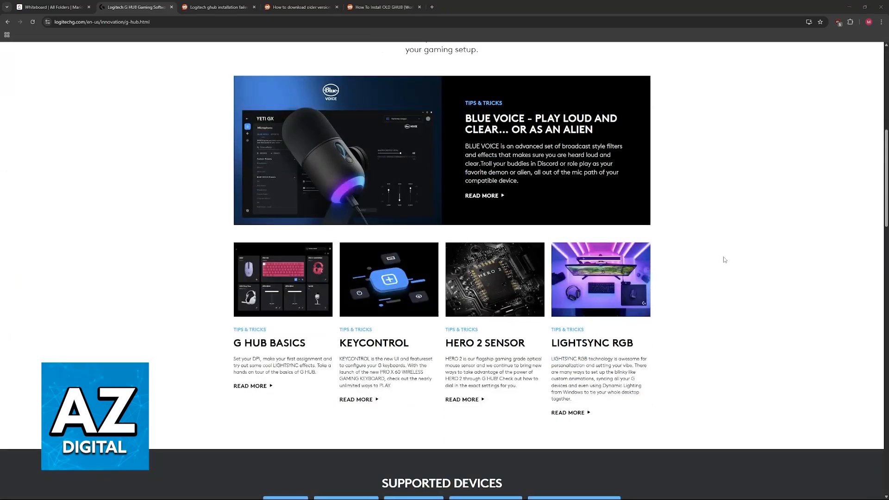
scroll("up", 3)
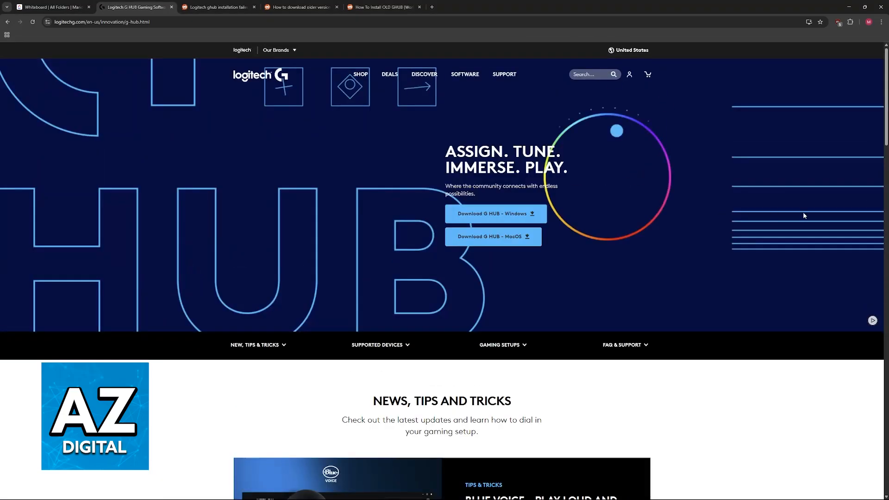
mouse_move(425, 157)
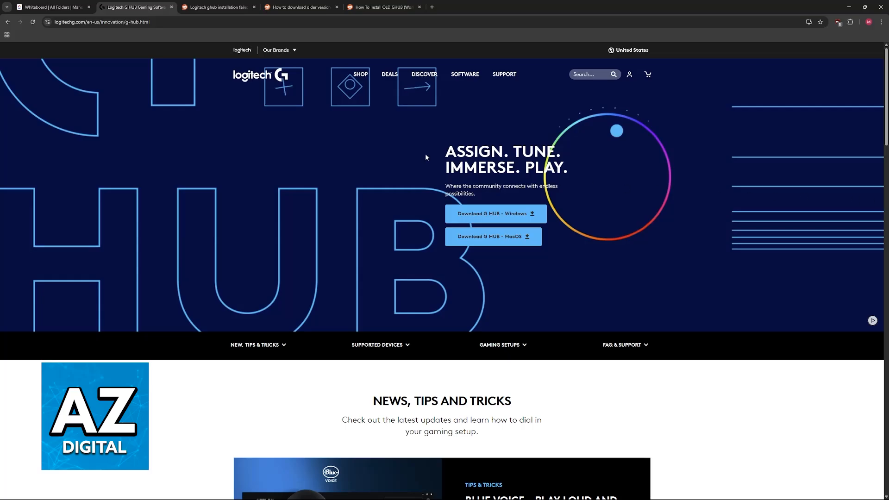
left_click(218, 7)
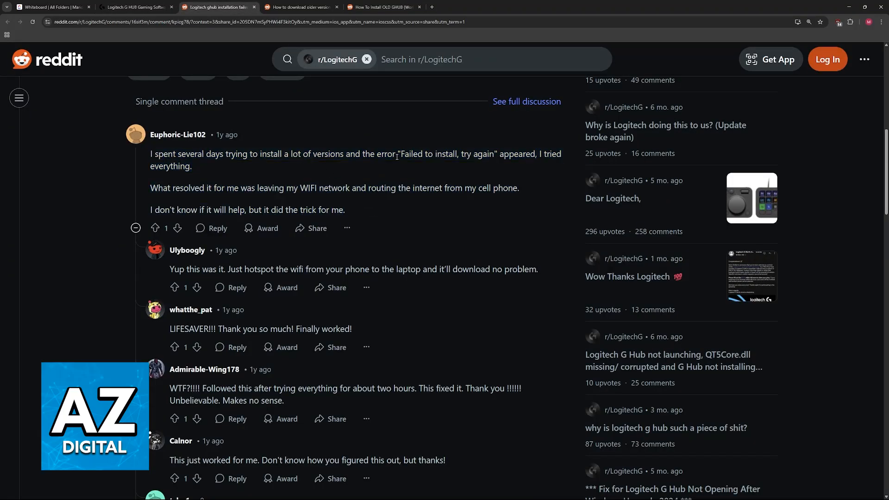
After reading the hotspot tip, show the whiteboard sketch of crossed-out Wi-Fi and a phone.
left_click(50, 7)
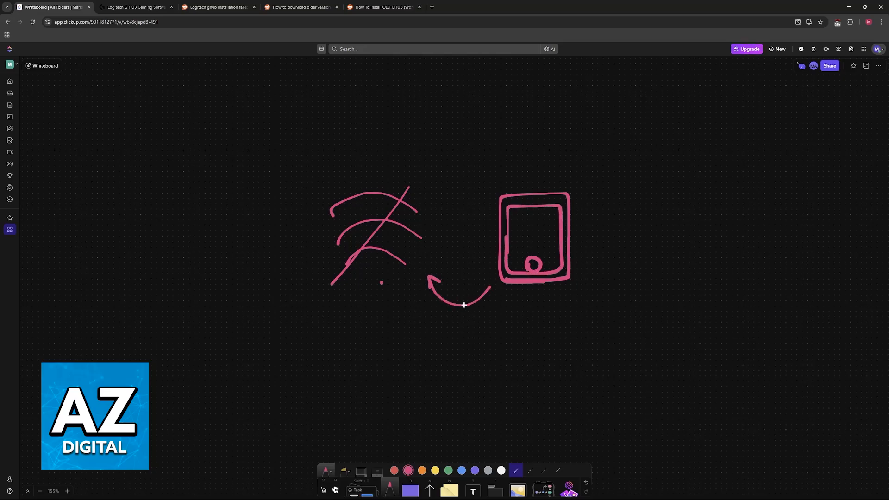
Check the Reddit hotspot comment, then handwrite 'Hotspot' below the phone sketch.
left_click(218, 7)
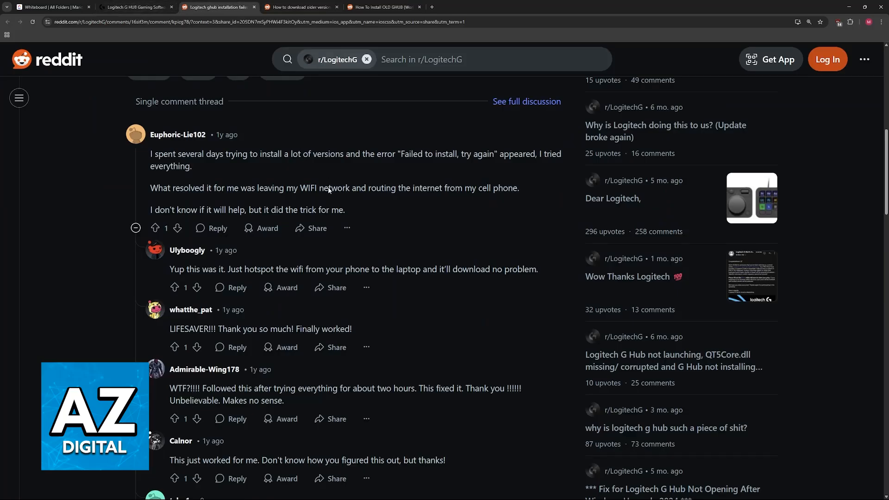
left_click(51, 7)
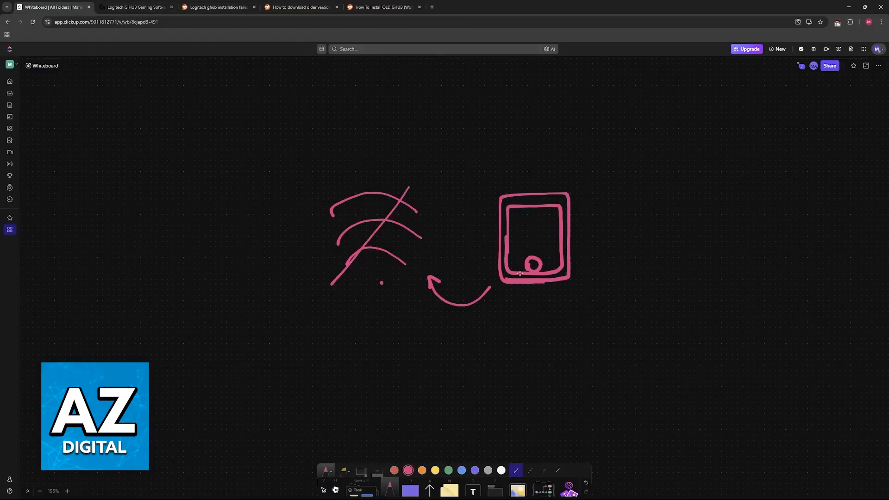
left_click_drag(495, 309, 524, 334)
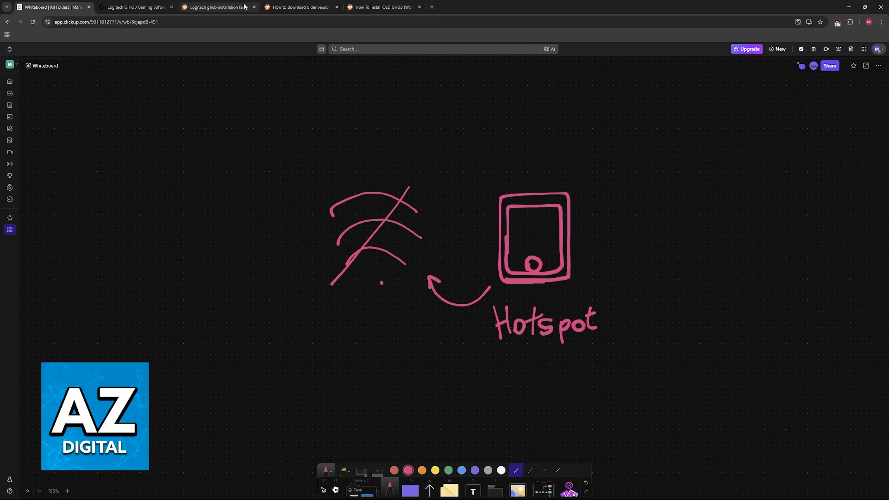
Review more Reddit replies confirming the fix, then return to the Logitech G HUB page.
left_click(218, 7)
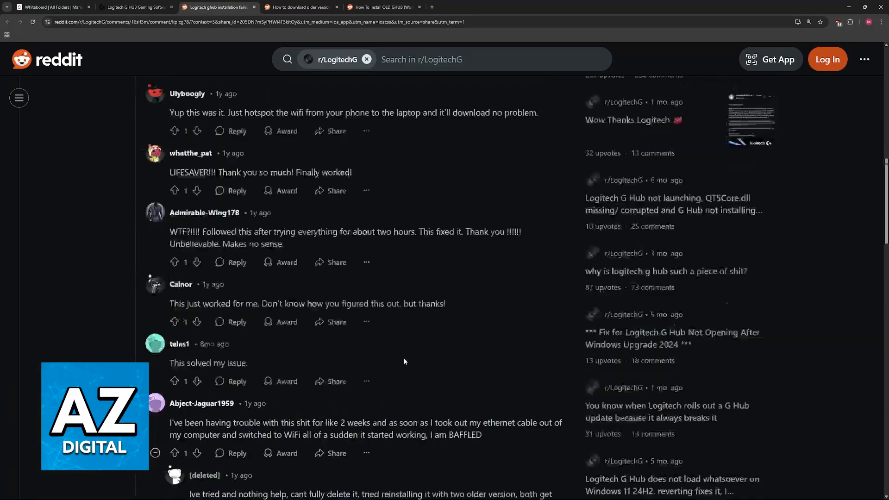
left_click(51, 7)
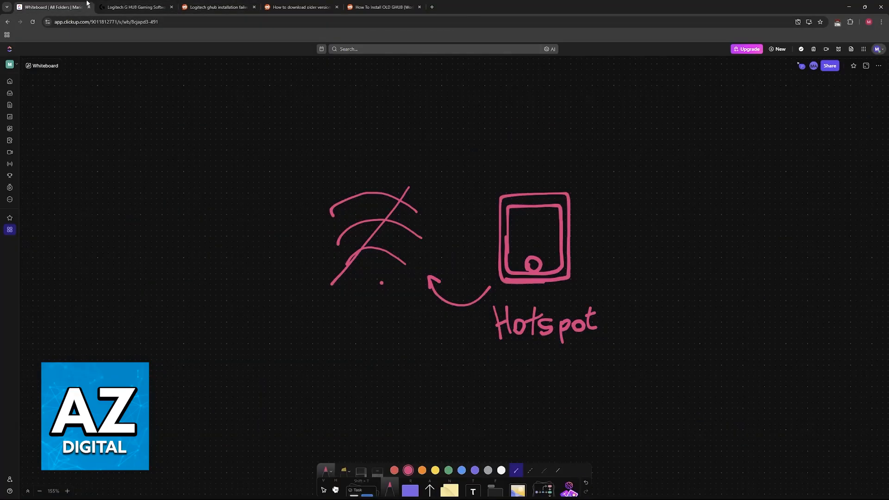
left_click(134, 6)
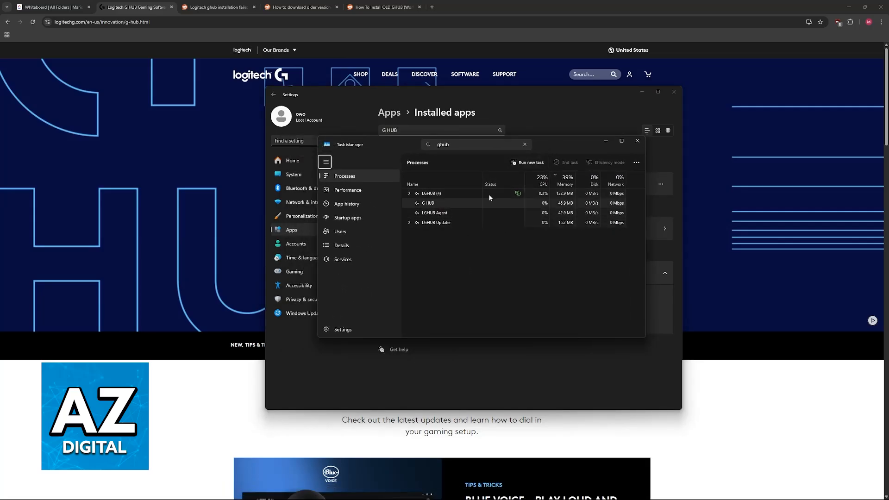
Close Task Manager's G HUB process list and the Installed apps settings window.
left_click(636, 140)
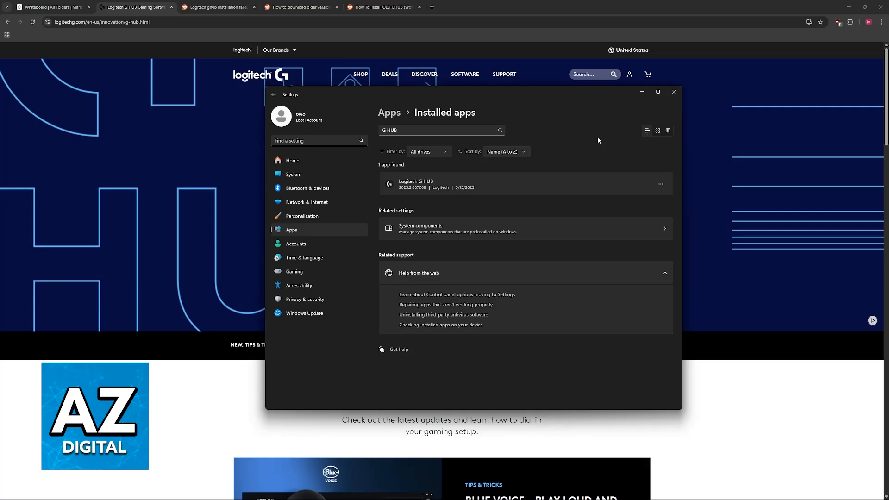
mouse_move(726, 146)
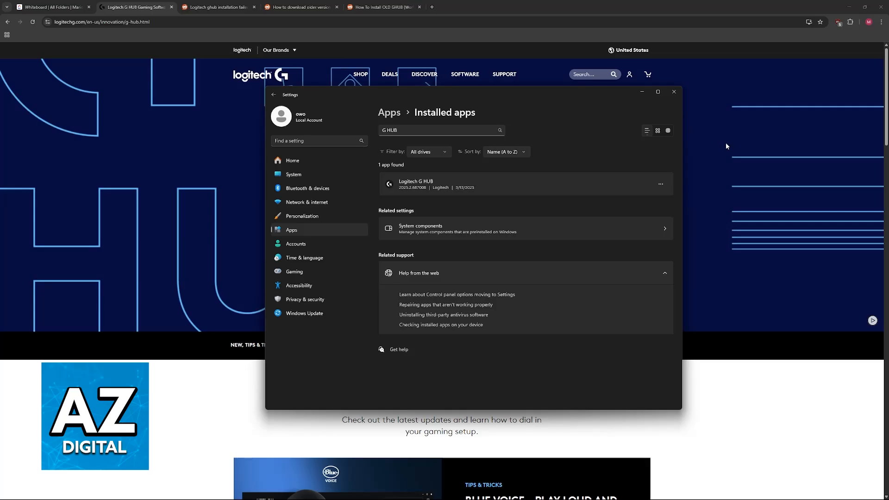
left_click(673, 91)
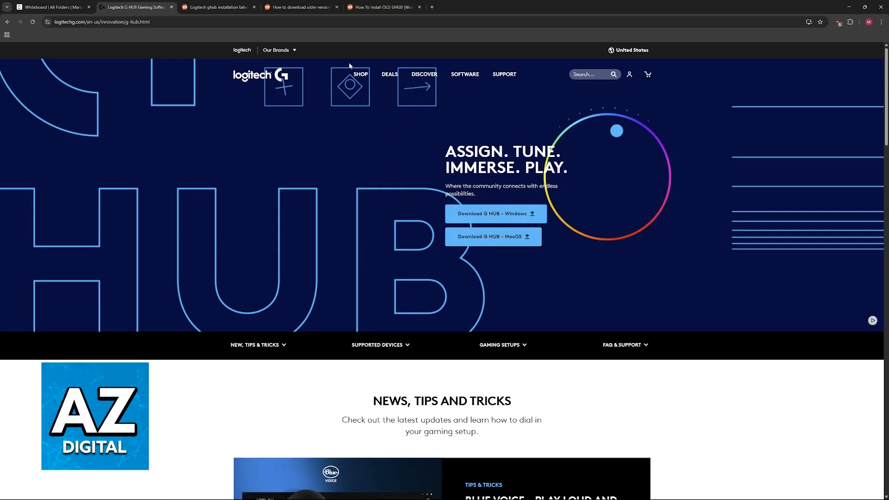
Open the 'How To Install OLD GHUB' Reddit post and select its Google Drive link.
left_click(383, 7)
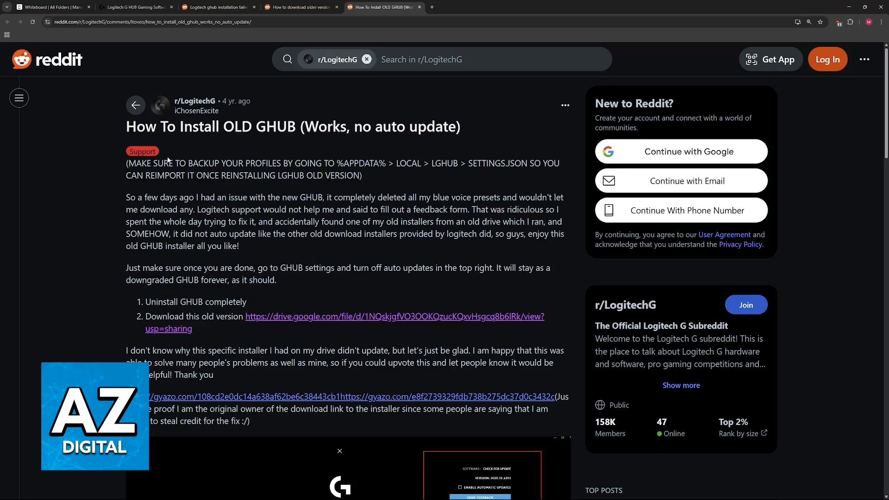
double_click(141, 126)
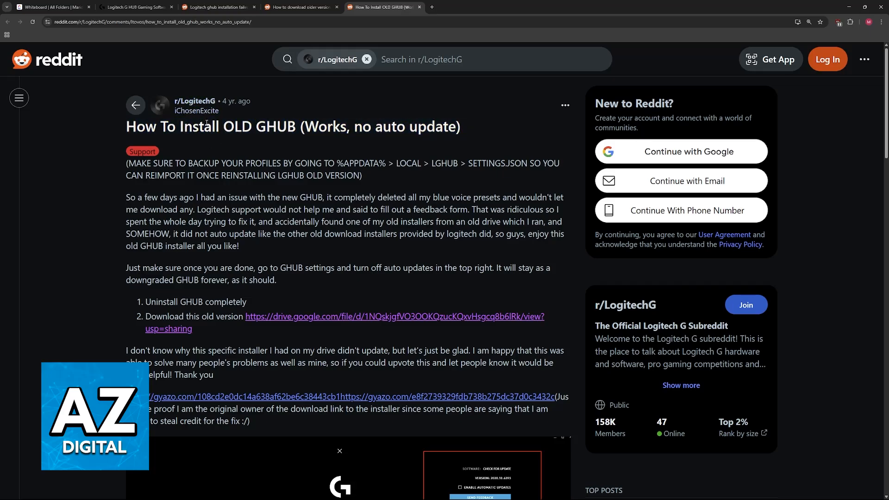
left_click_drag(126, 126, 240, 127)
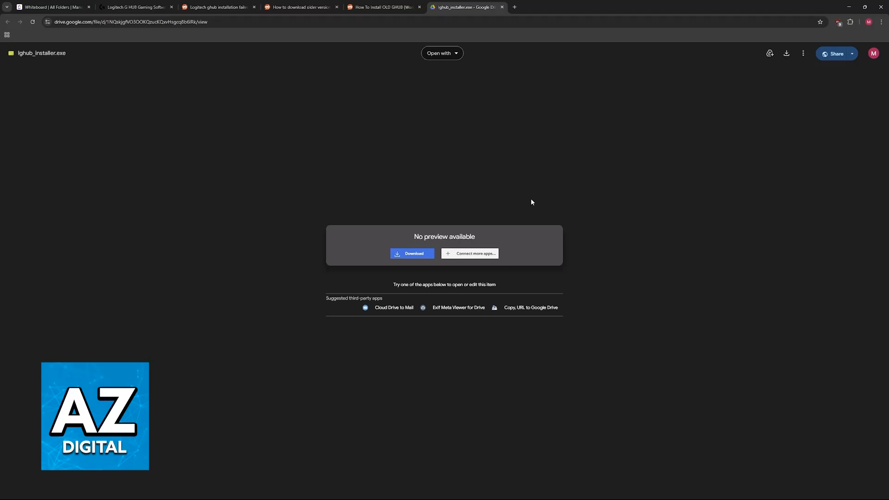
Compare the Drive lghub_installer.exe file with the Reddit post, then go back to the G HUB page.
left_click(383, 7)
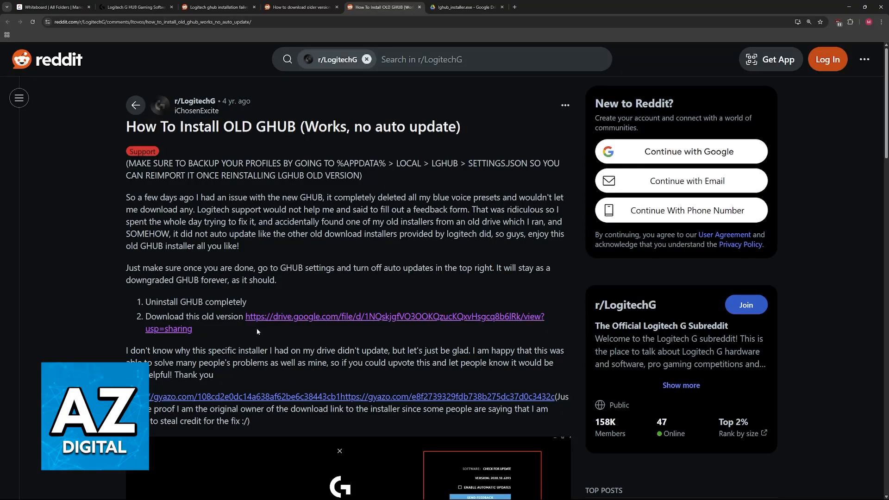
scroll("down", 3)
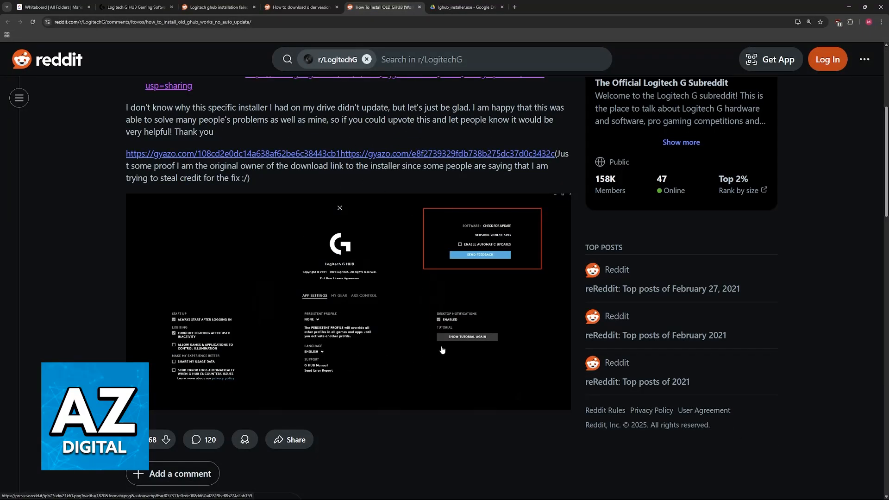
left_click(466, 6)
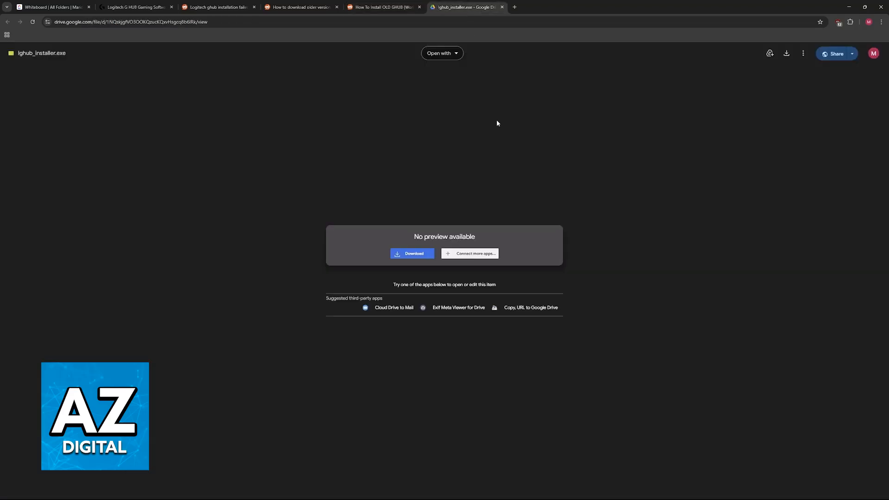
left_click(136, 7)
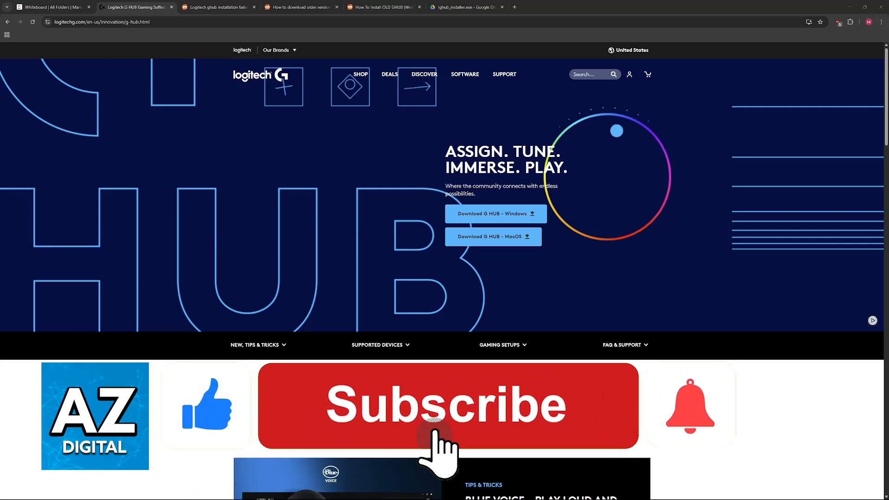
left_click(444, 404)
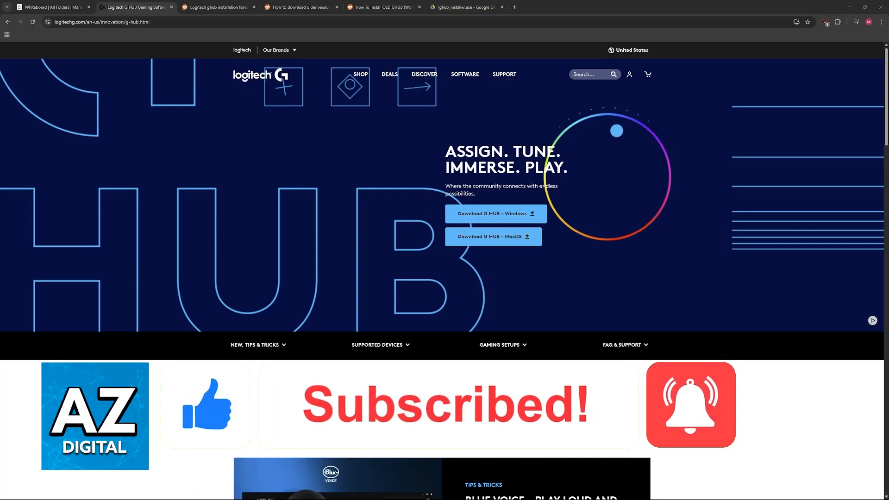